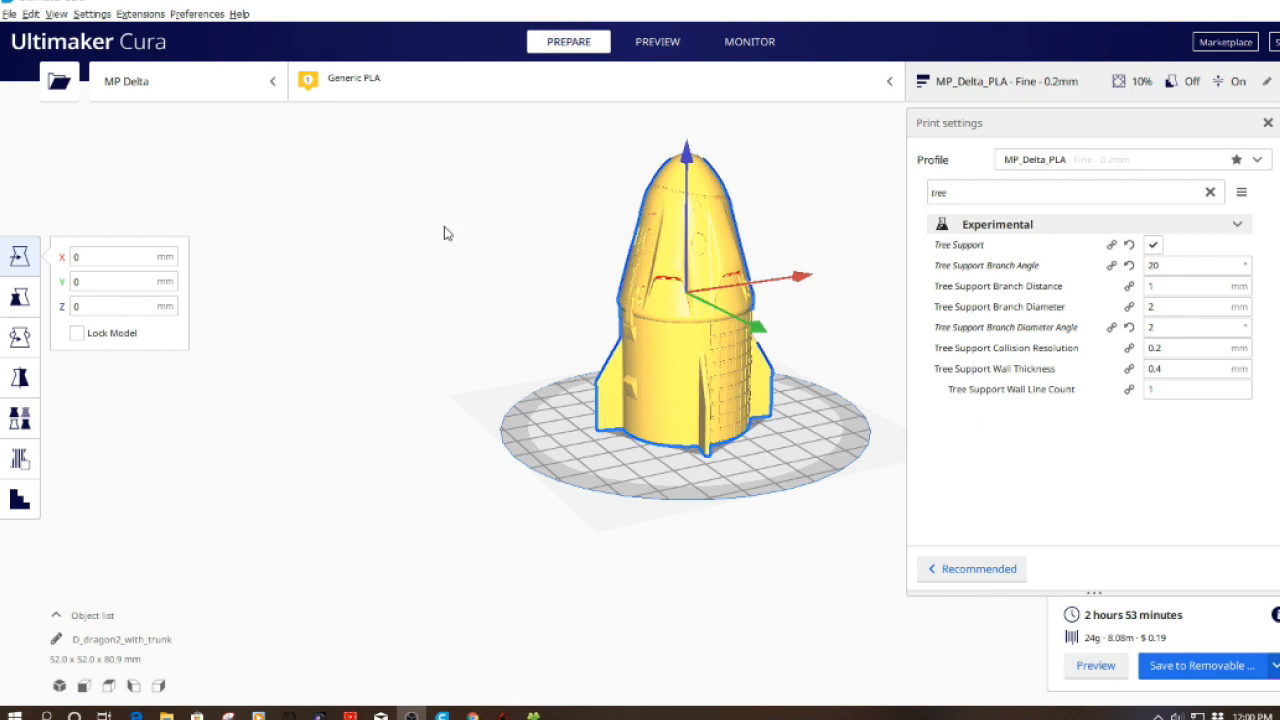
mouse_move(660, 380)
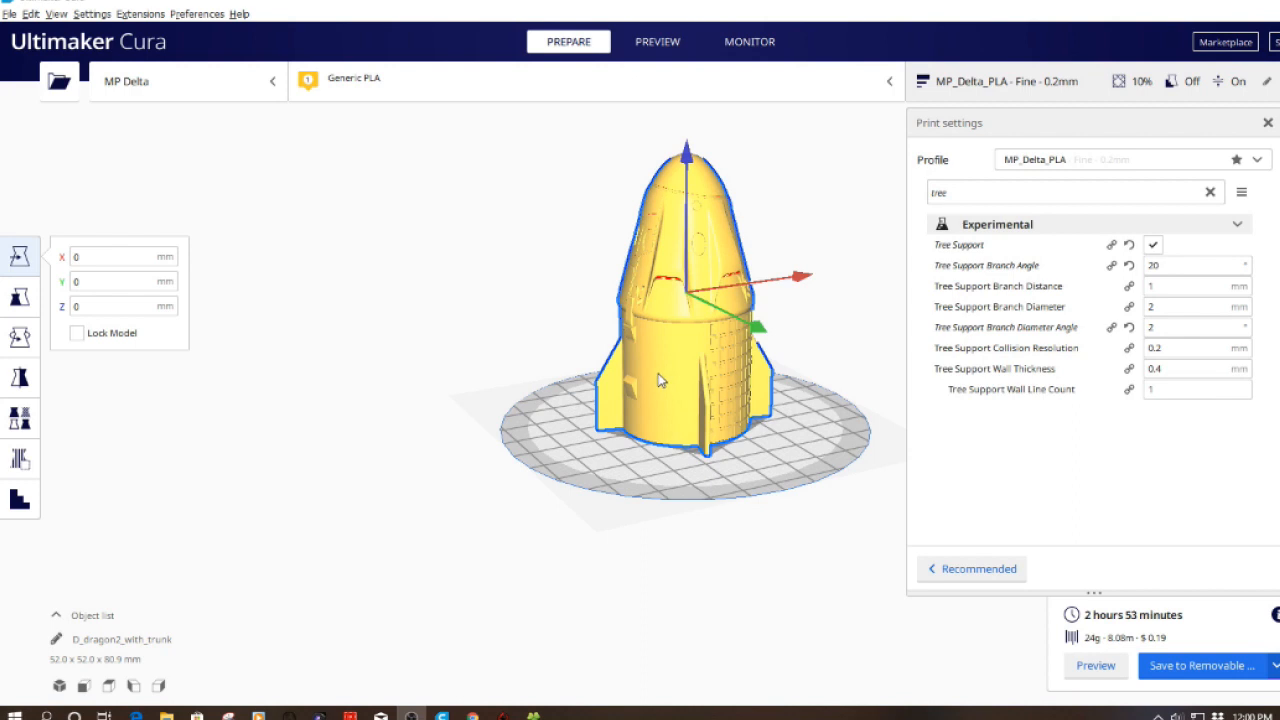
mouse_move(638, 470)
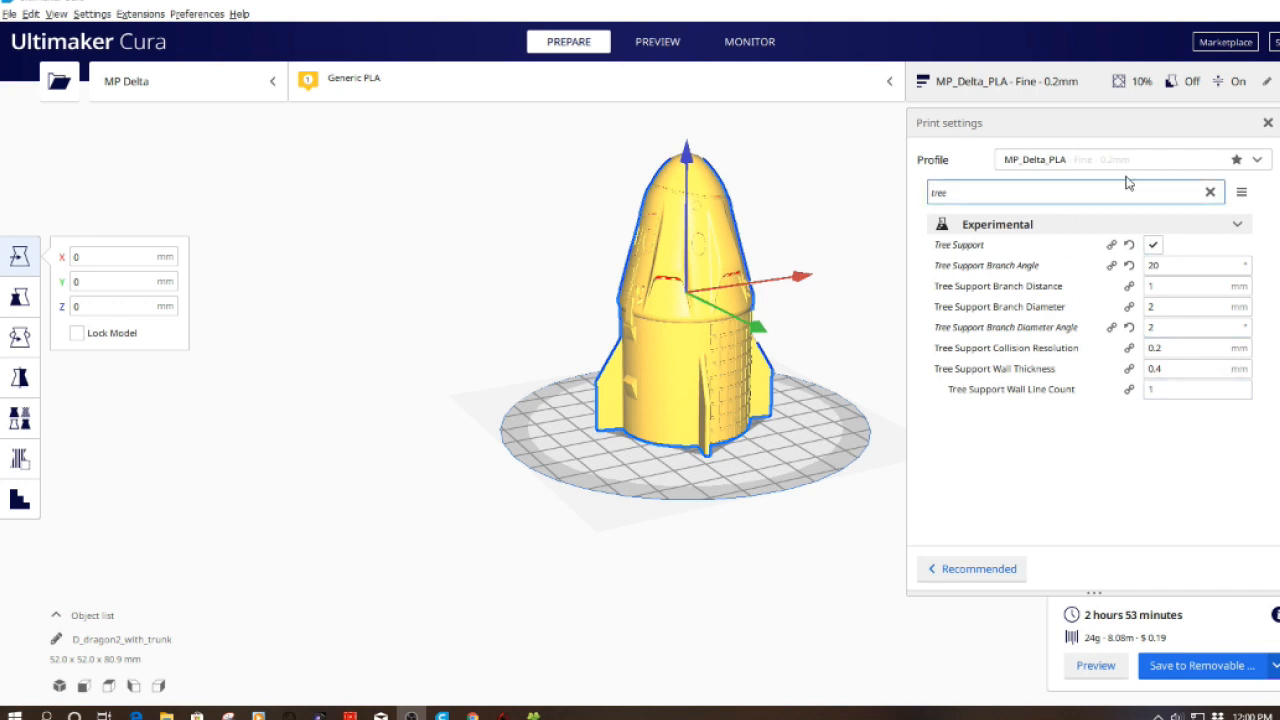
mouse_move(1002, 192)
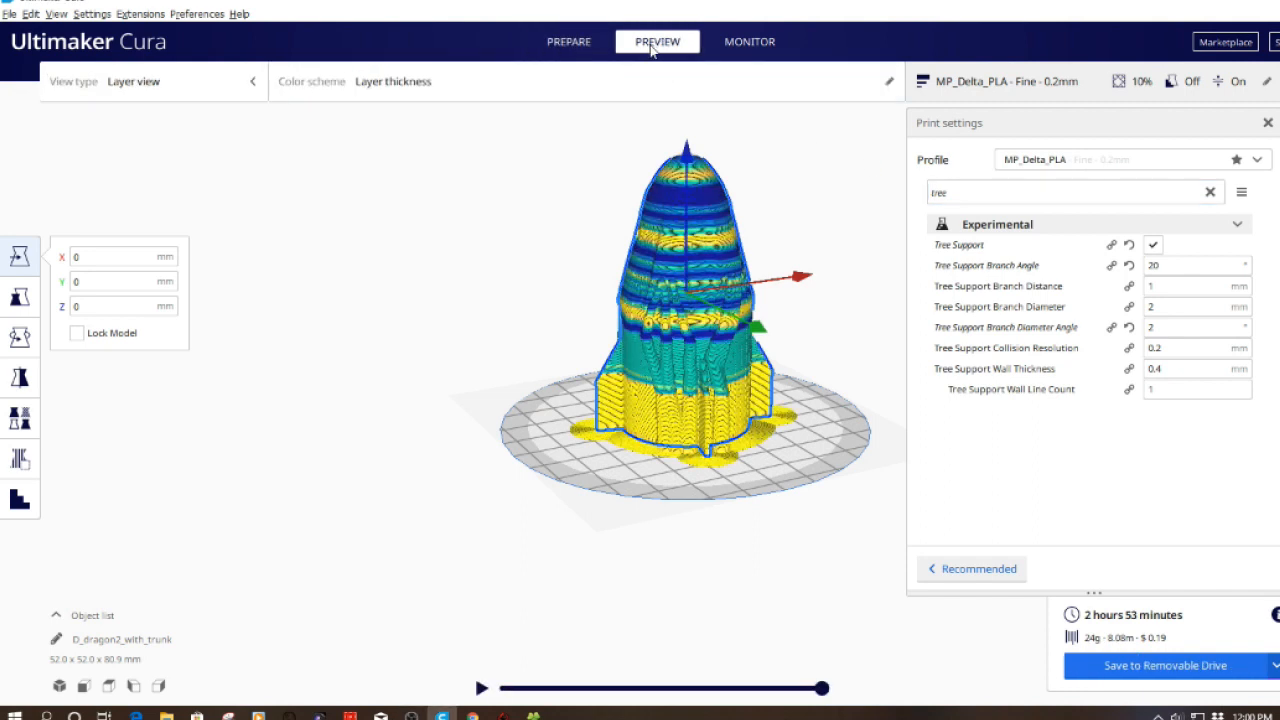
mouse_move(652, 340)
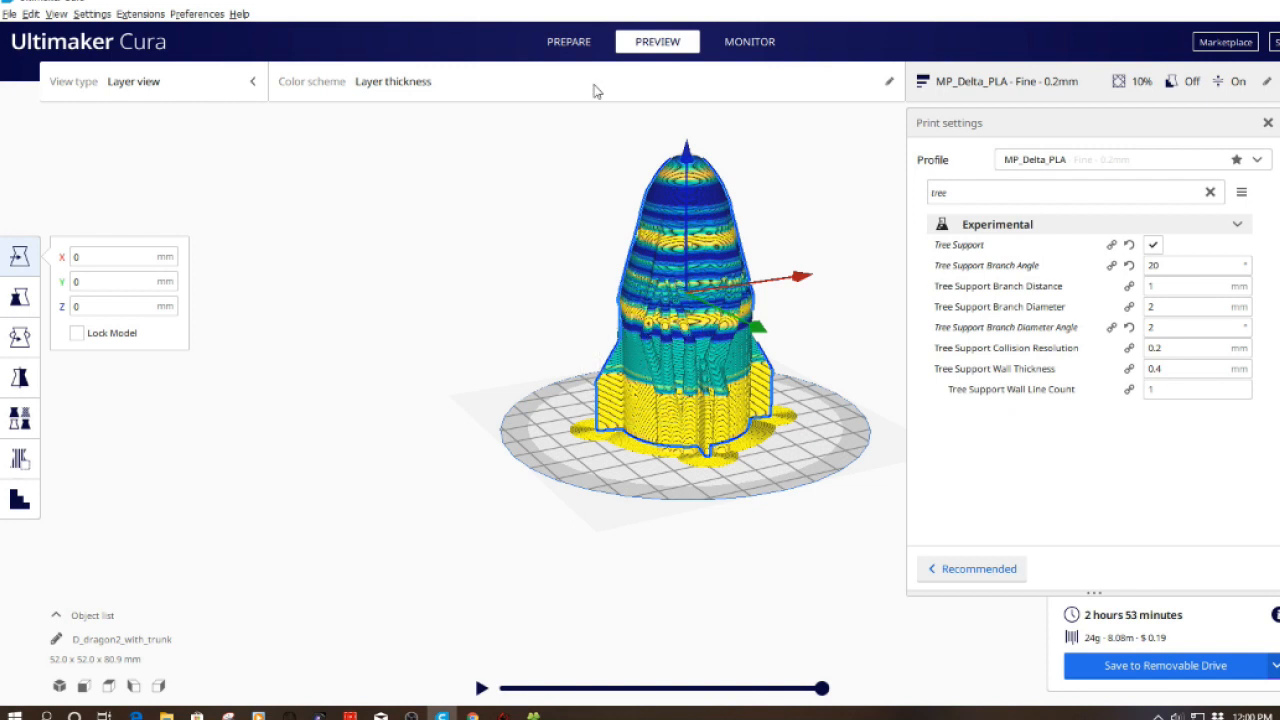
left_click(568, 40)
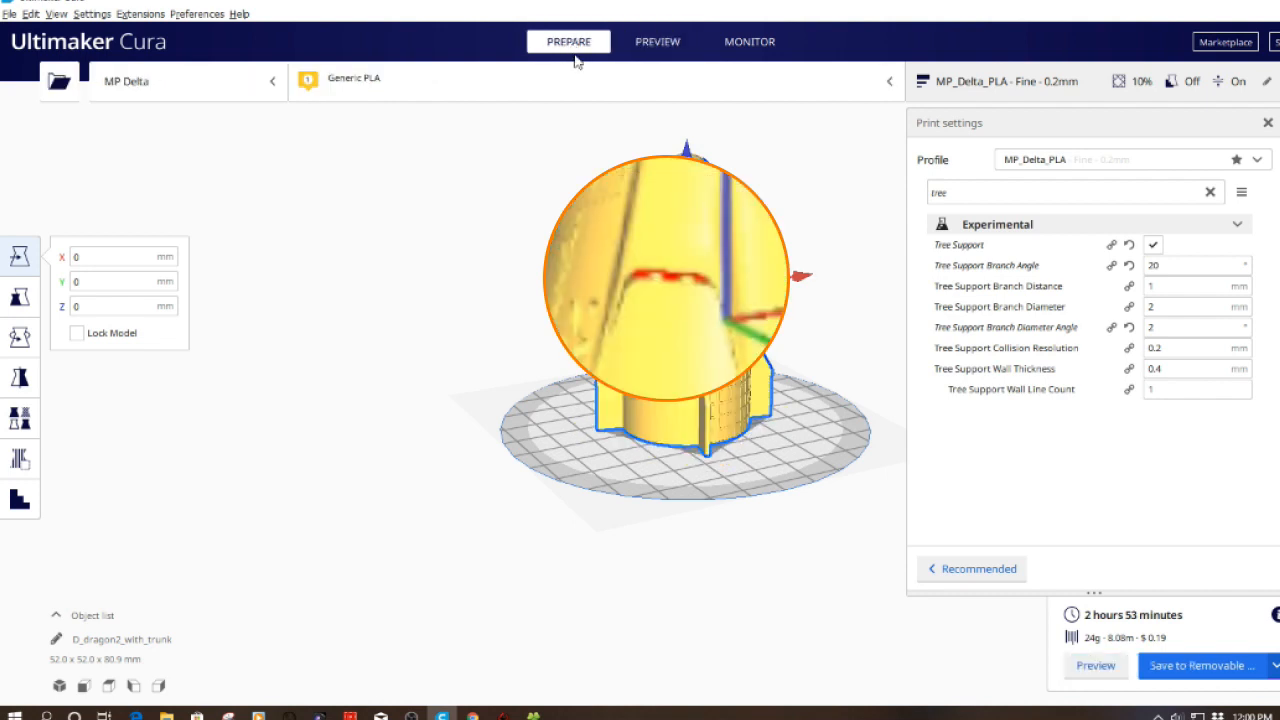
mouse_move(692, 304)
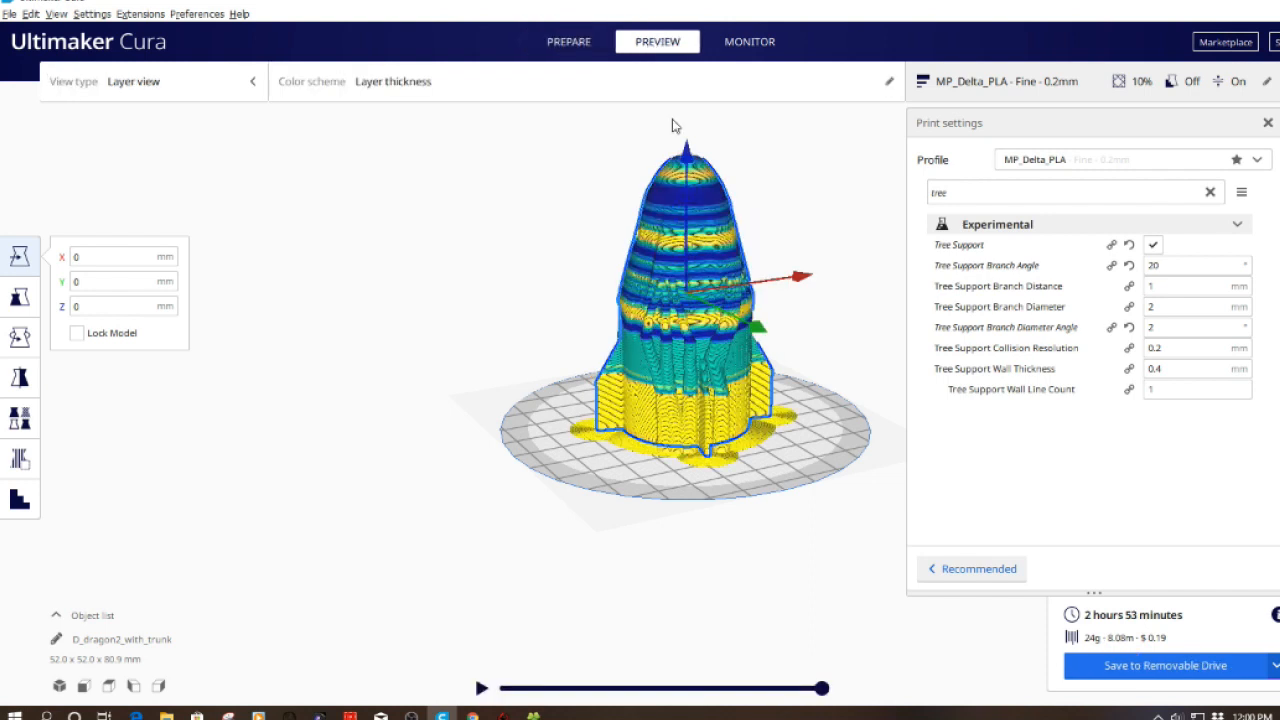
mouse_move(1240, 184)
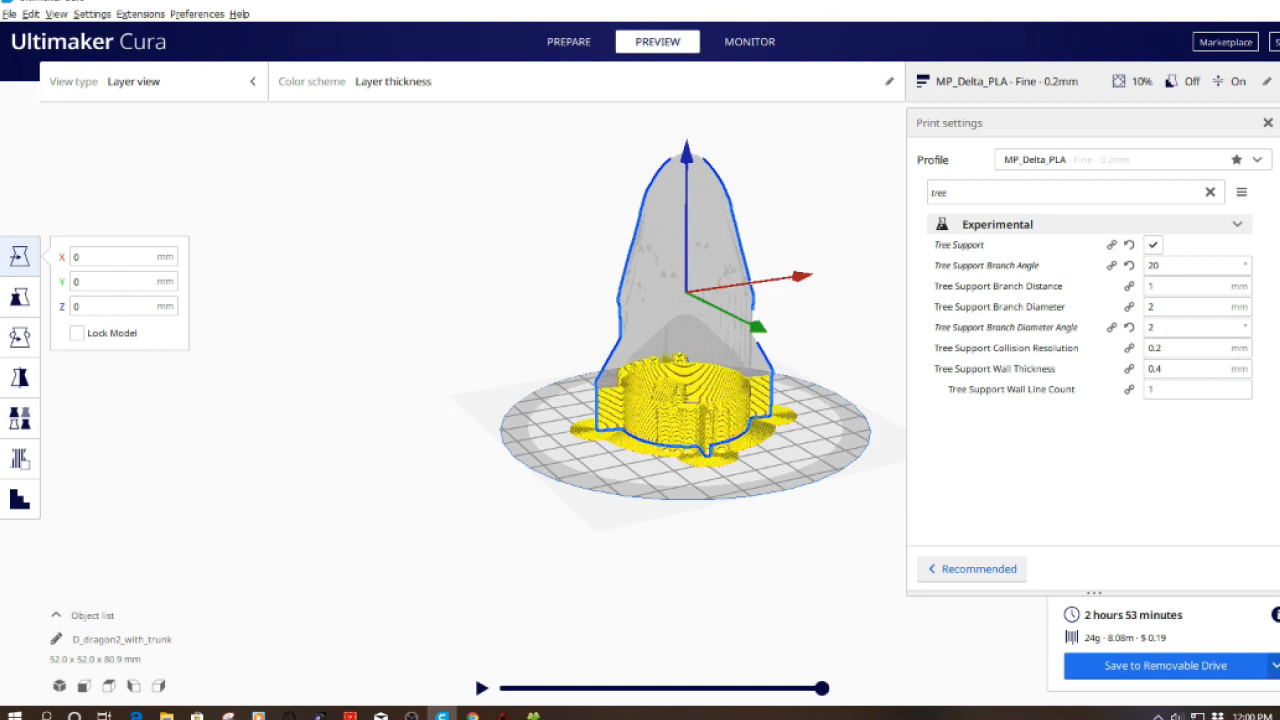
mouse_move(672, 396)
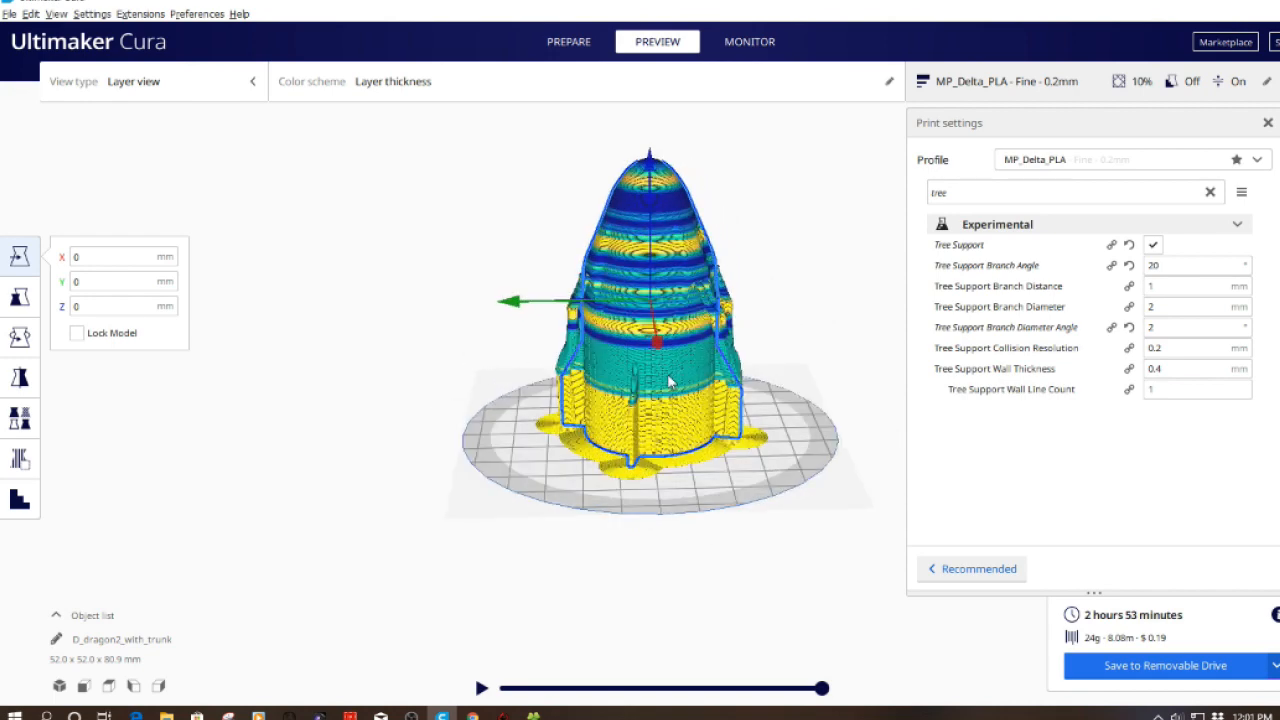
left_click_drag(670, 380, 520, 376)
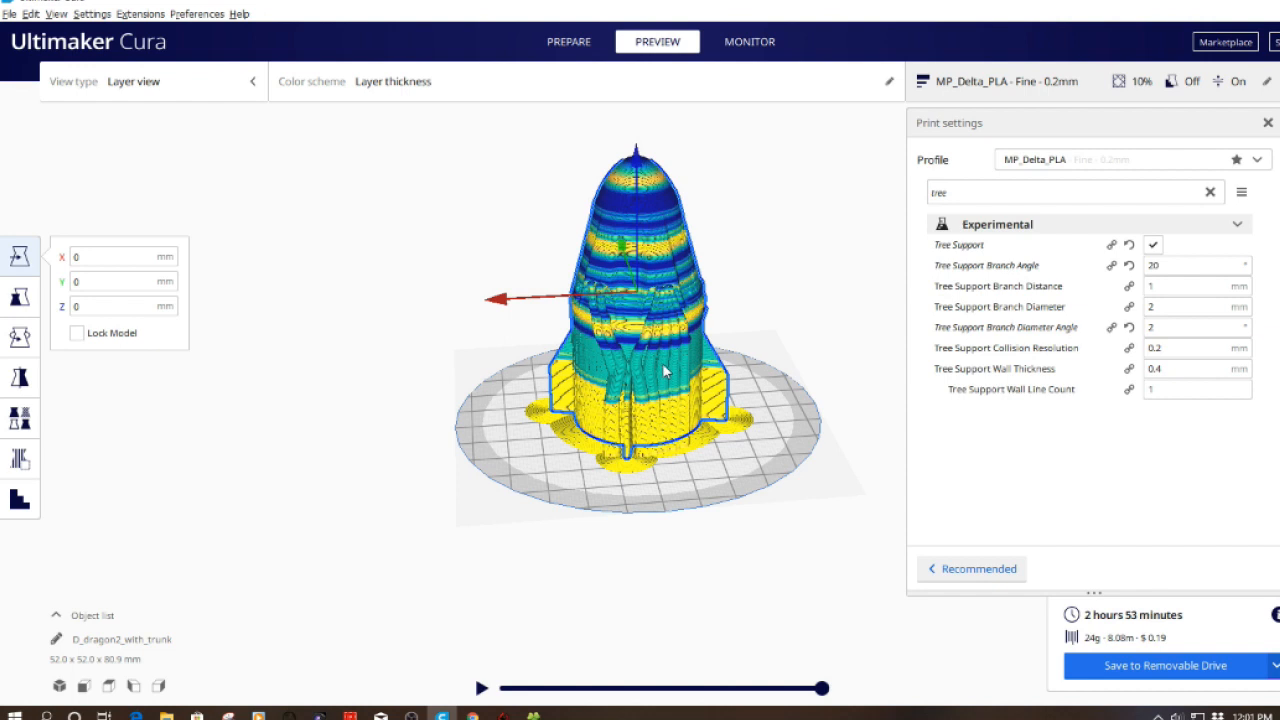
mouse_move(648, 368)
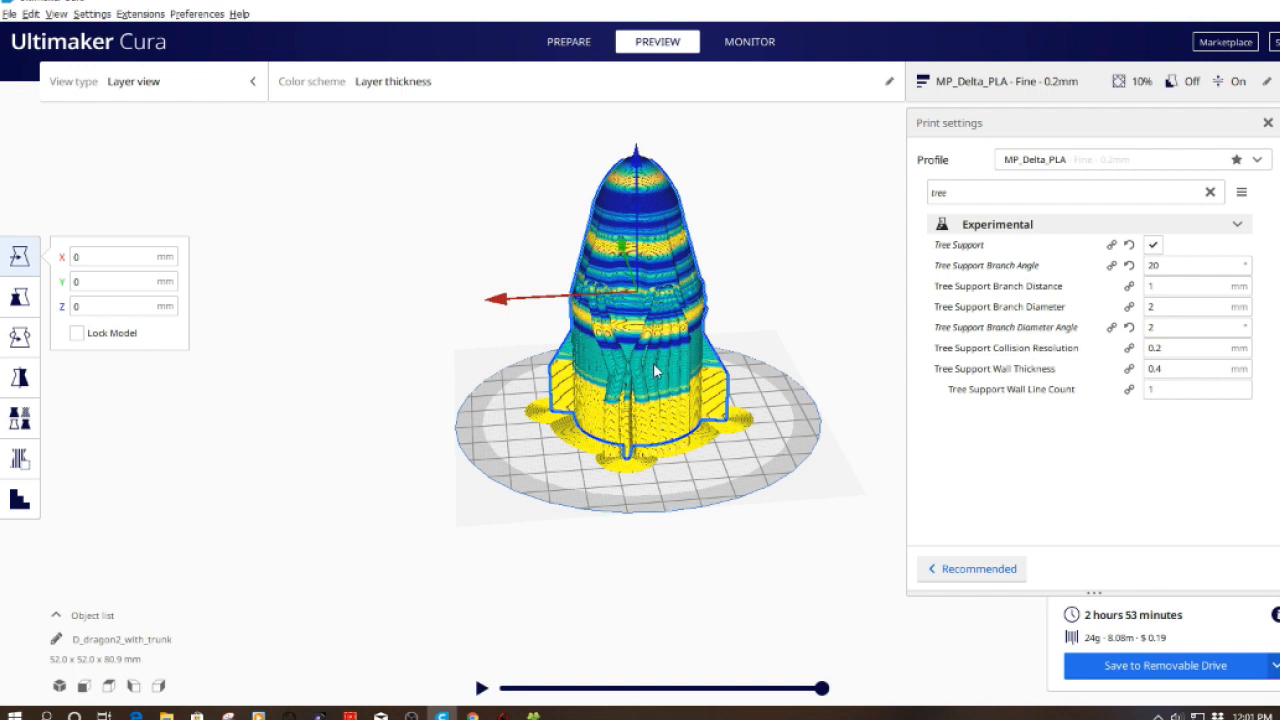
- Rotate the capsule nose-down with the Rotate tool and re-slice it (about 2 h 29 min)
left_click(568, 40)
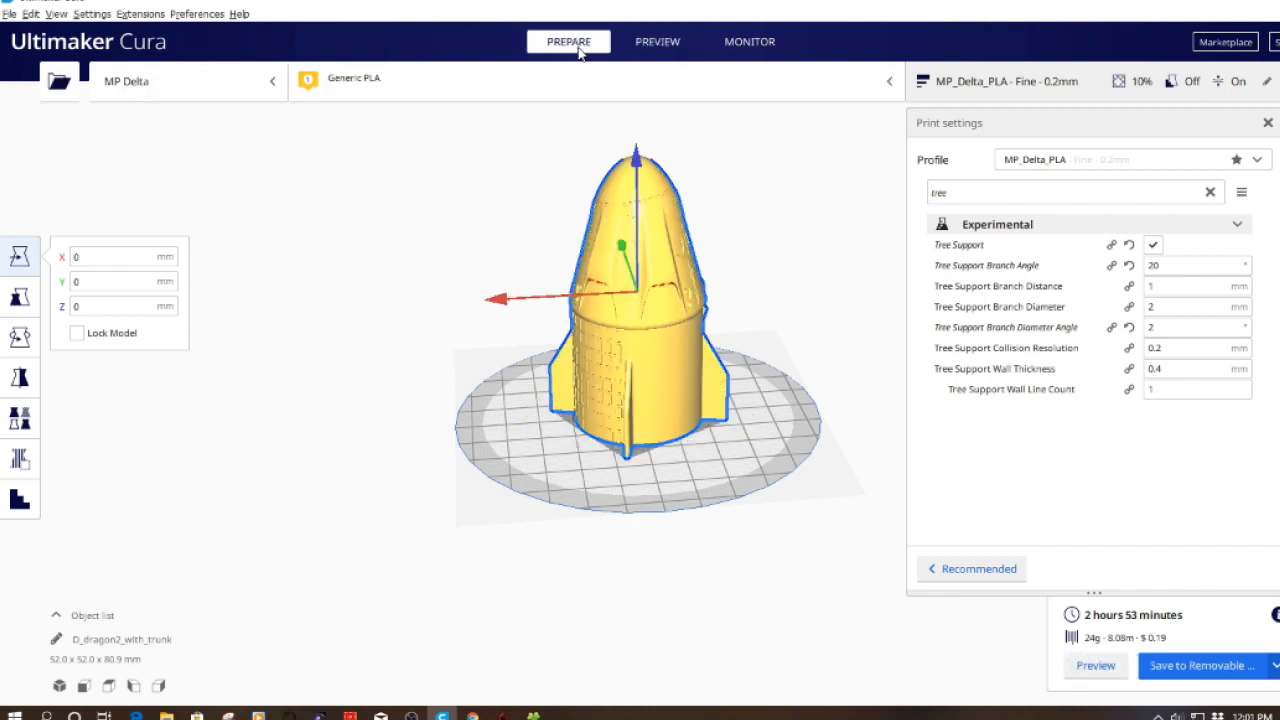
mouse_move(20, 336)
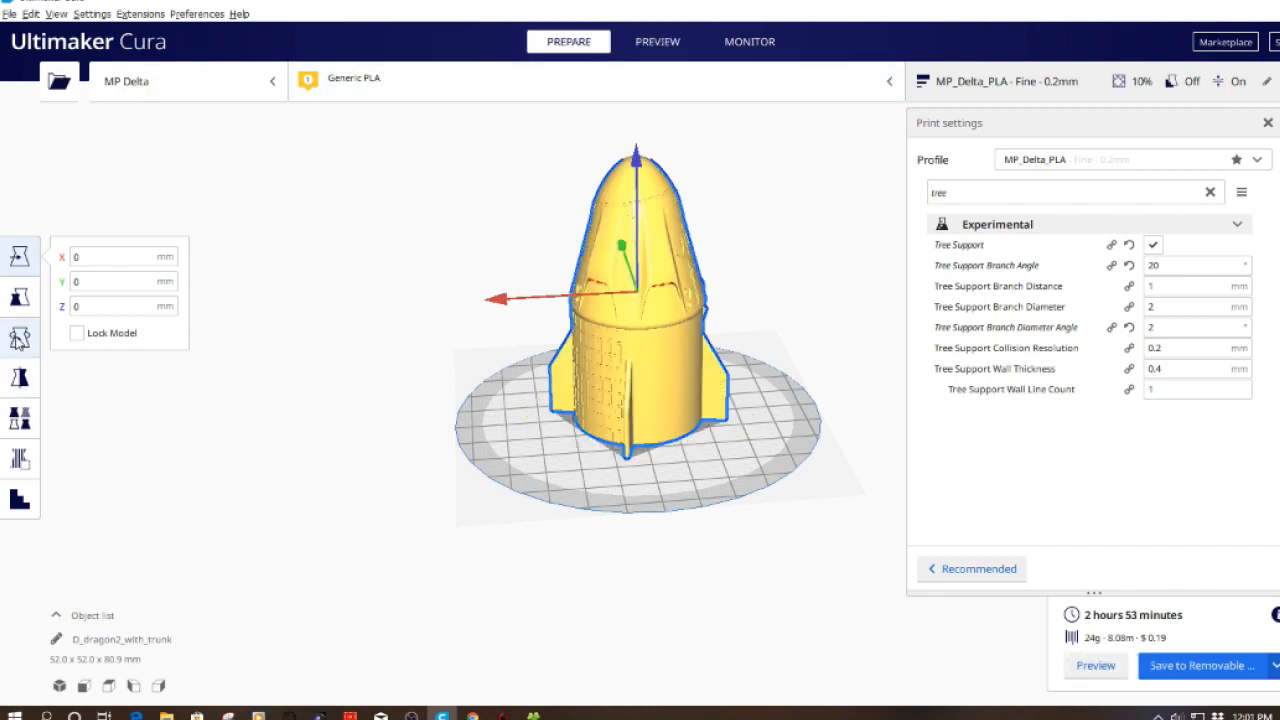
left_click(18, 338)
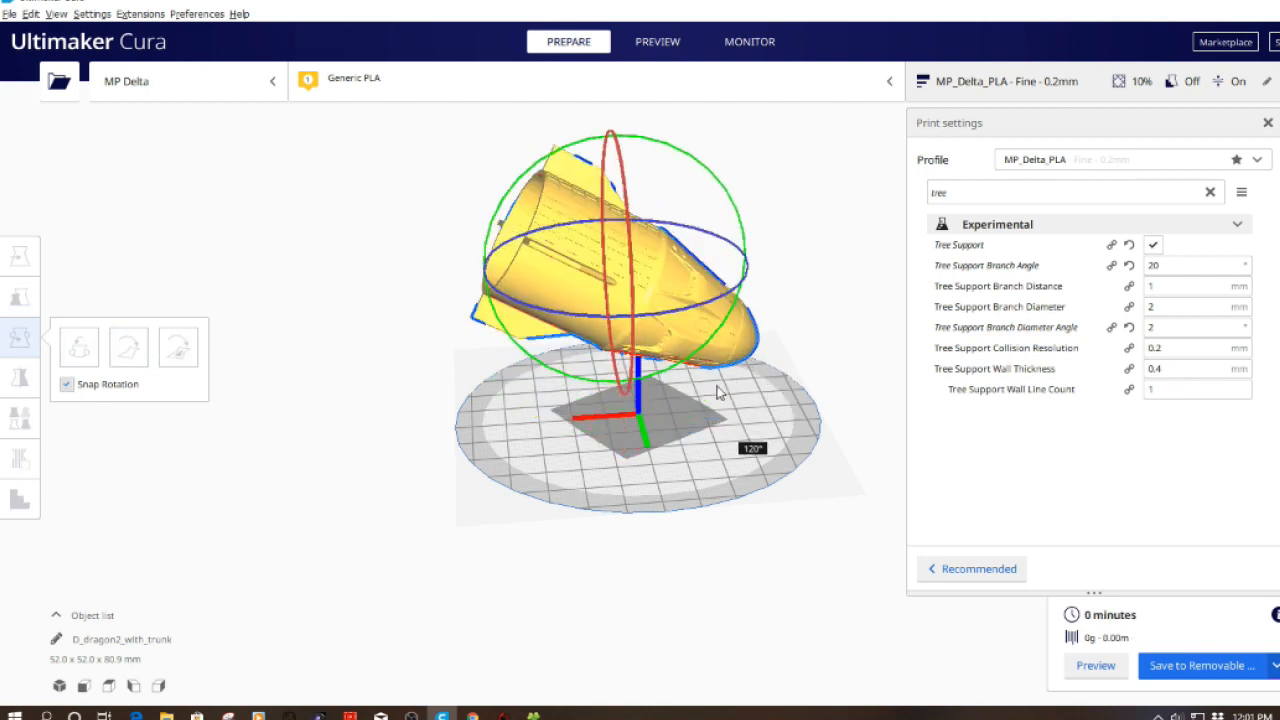
left_click_drag(718, 392, 620, 428)
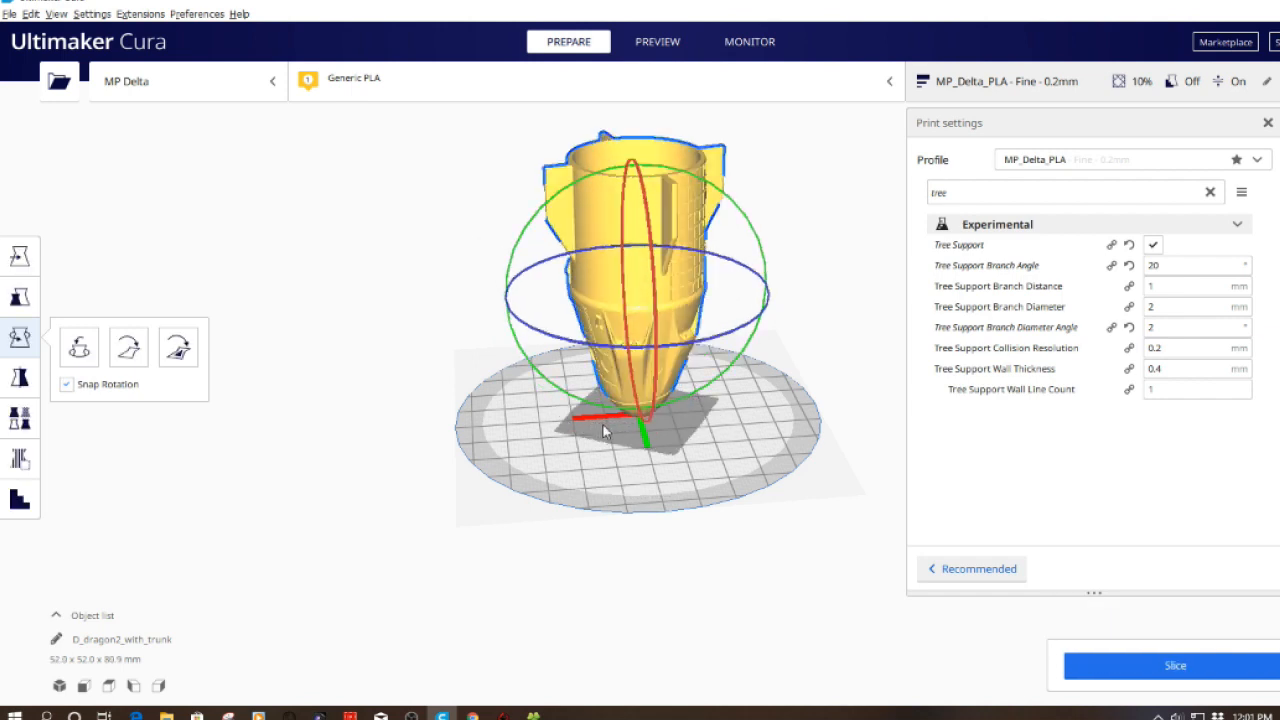
left_click_drag(604, 430, 768, 444)
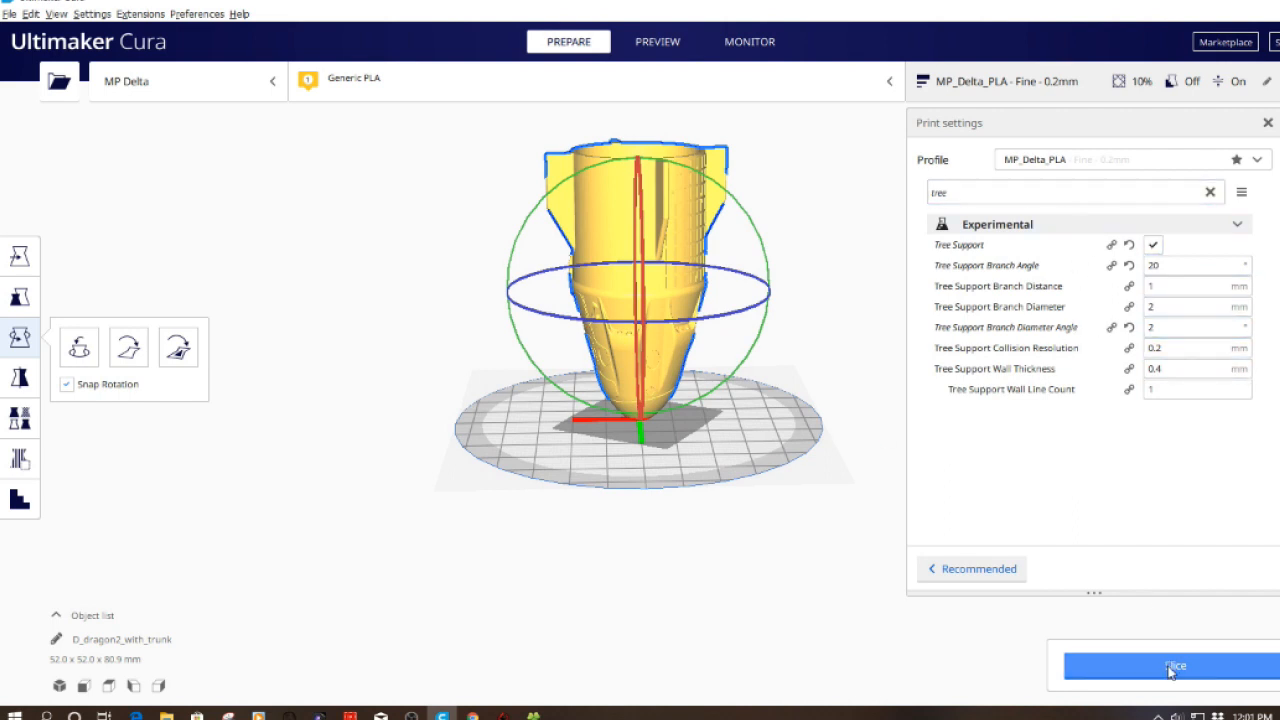
left_click(1176, 666)
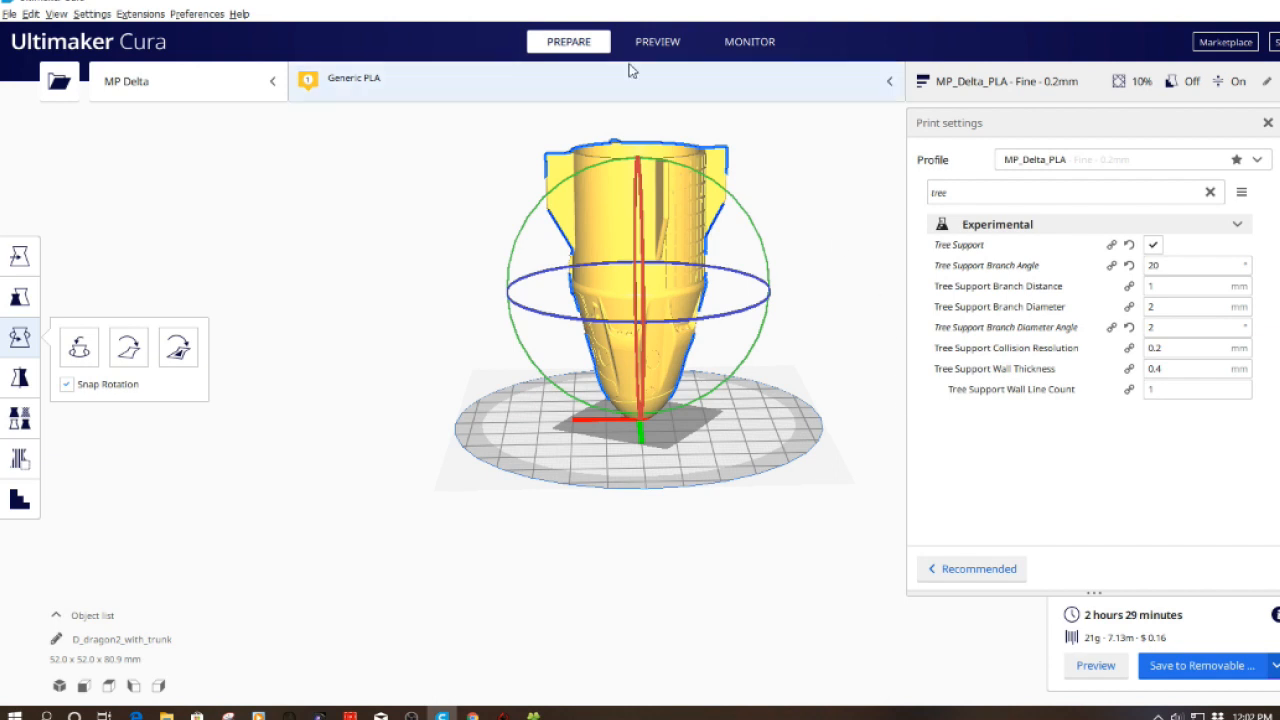
- Inspect the nose-down capsule's tree supports in the layer preview, orbiting around it
left_click(656, 40)
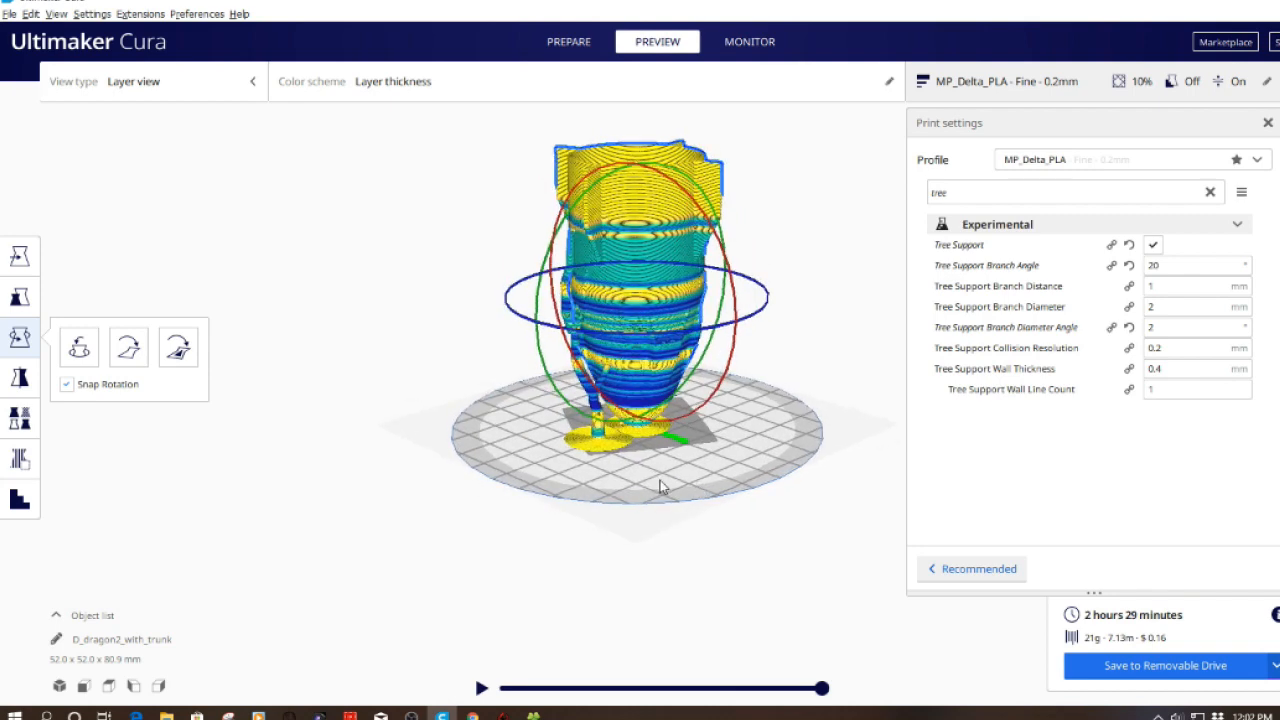
left_click_drag(660, 486, 620, 496)
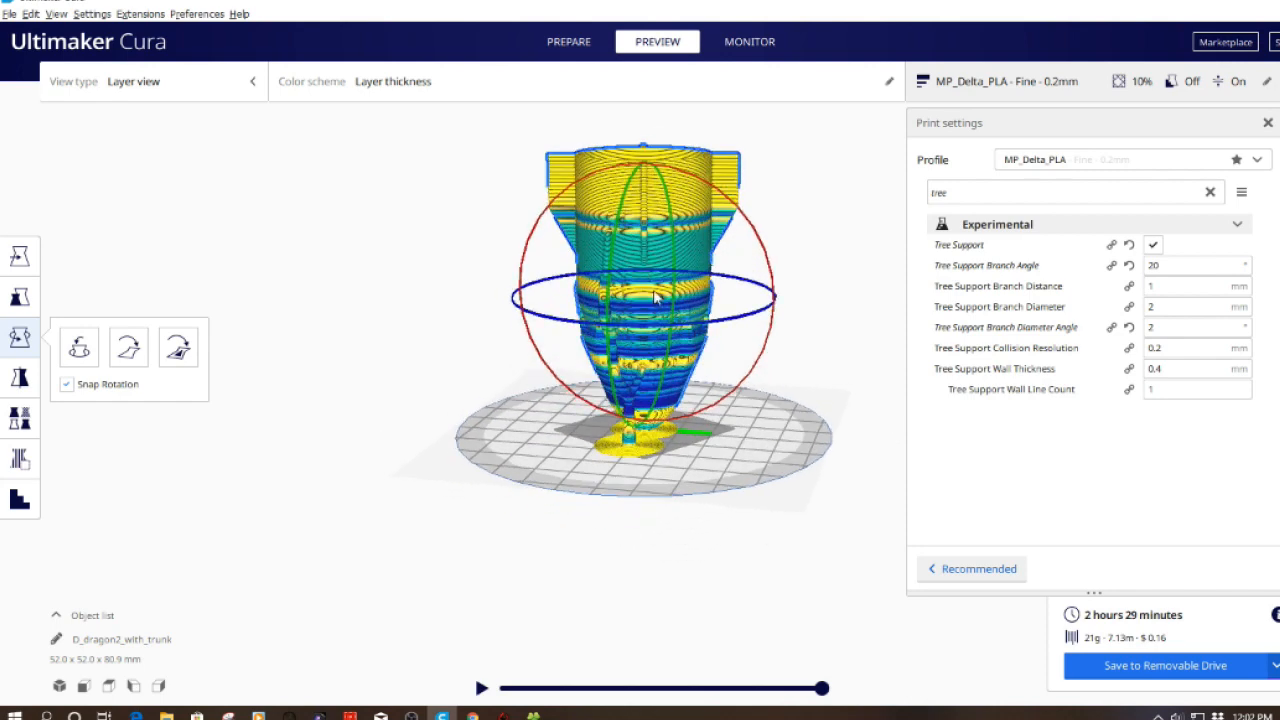
left_click_drag(656, 300, 756, 380)
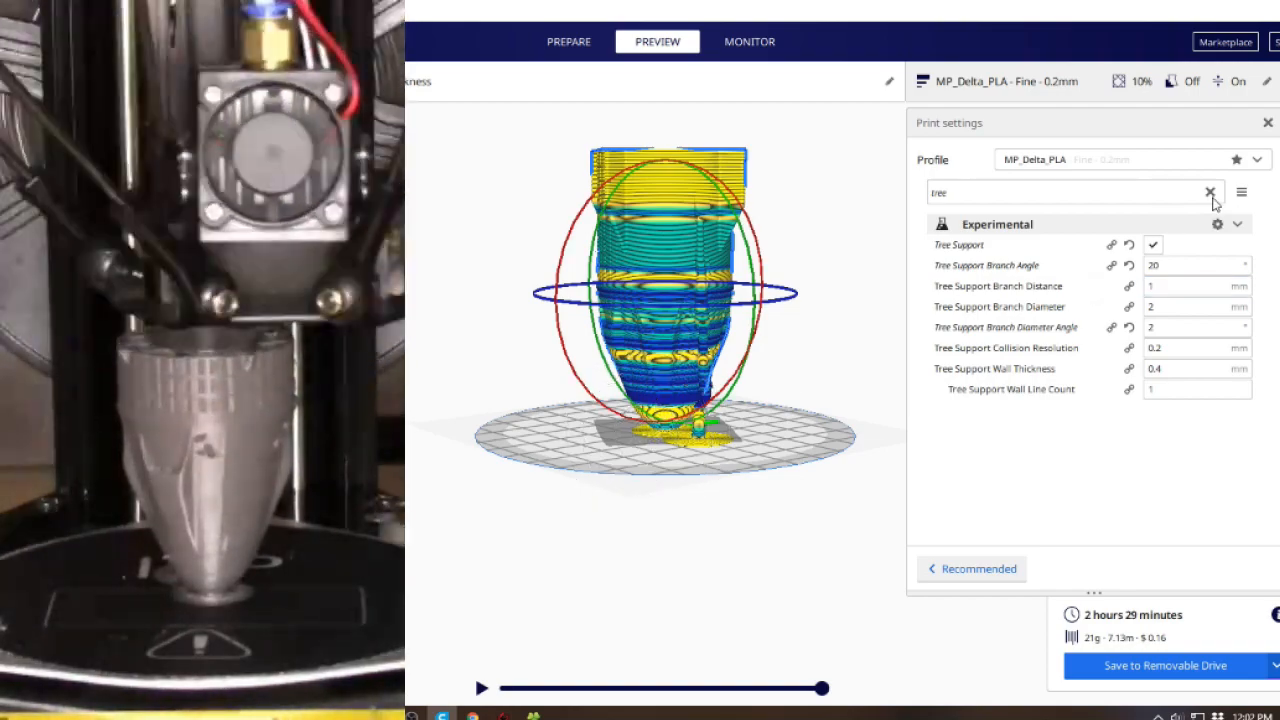
- Filter the settings to 'brim' and select the Brim Width value of 25 mm
left_click(1208, 192)
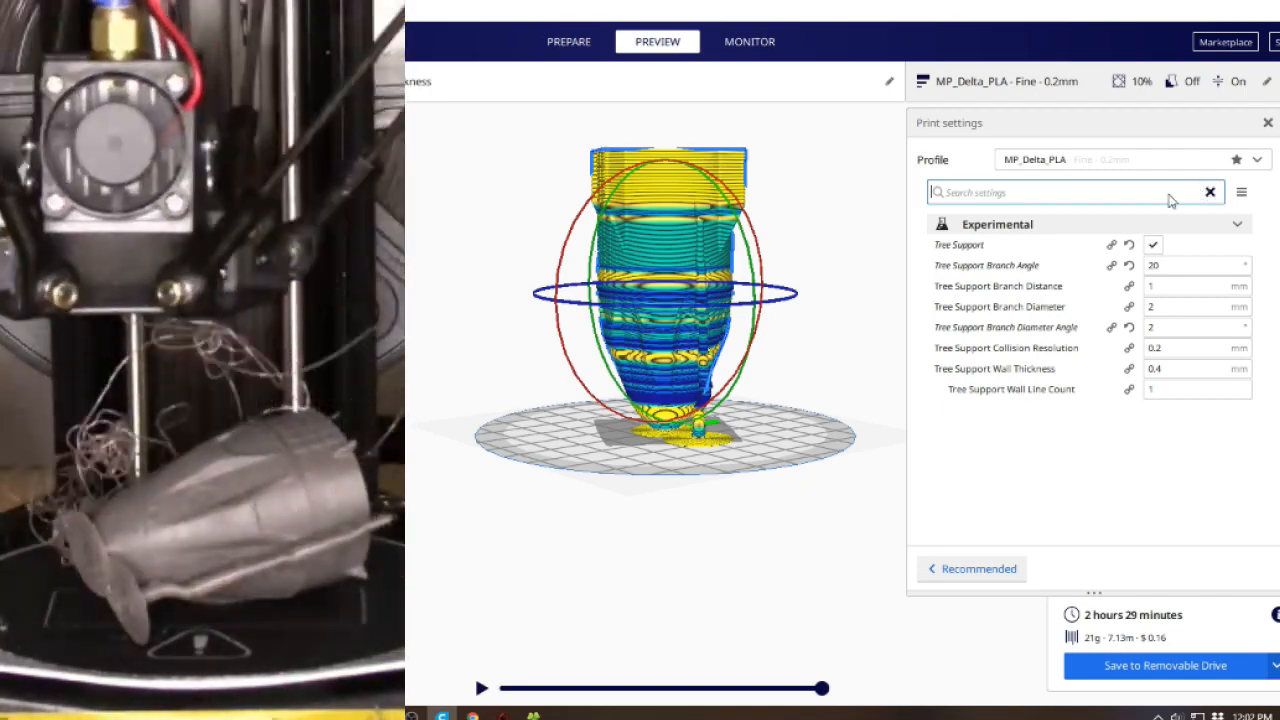
type("brim")
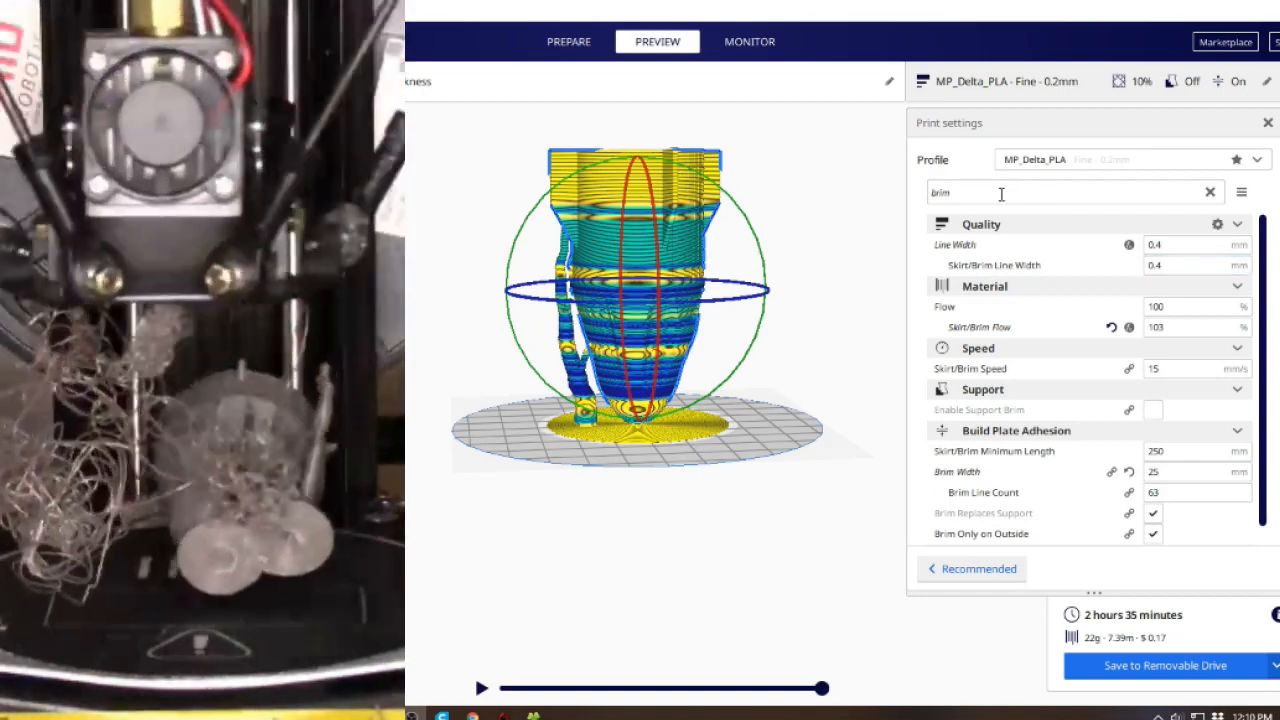
left_click(1190, 472)
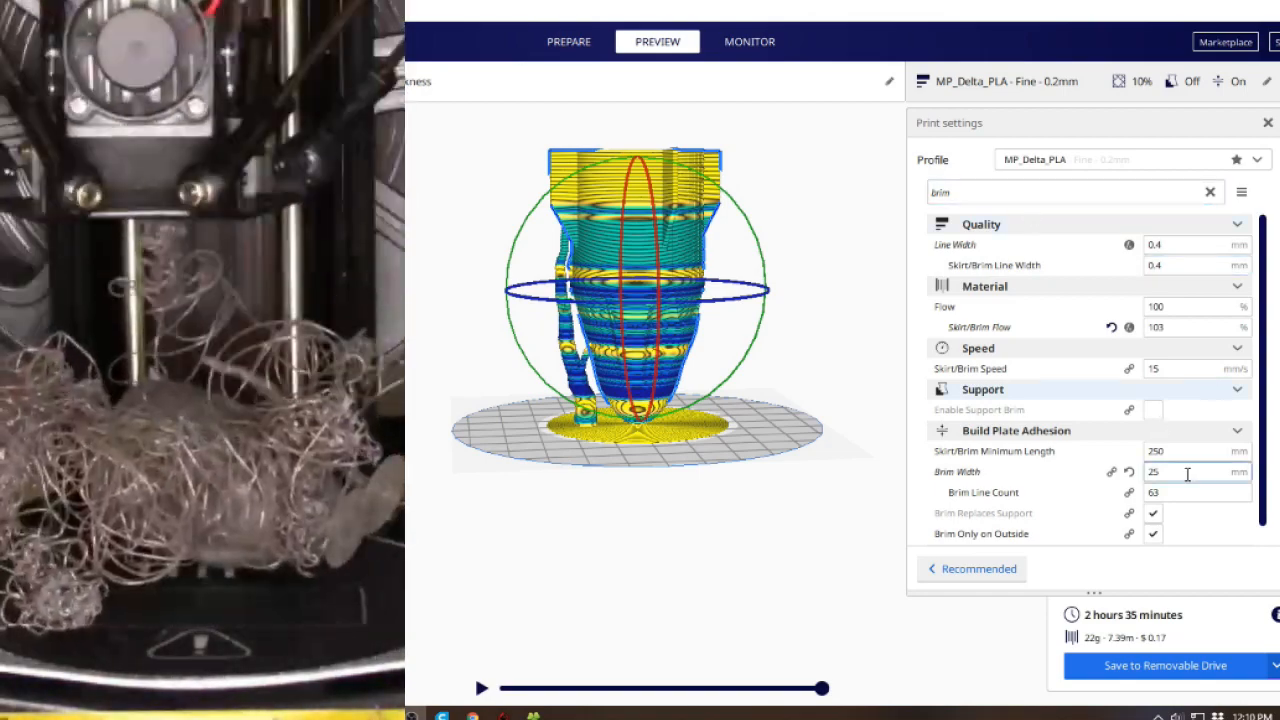
mouse_move(1186, 472)
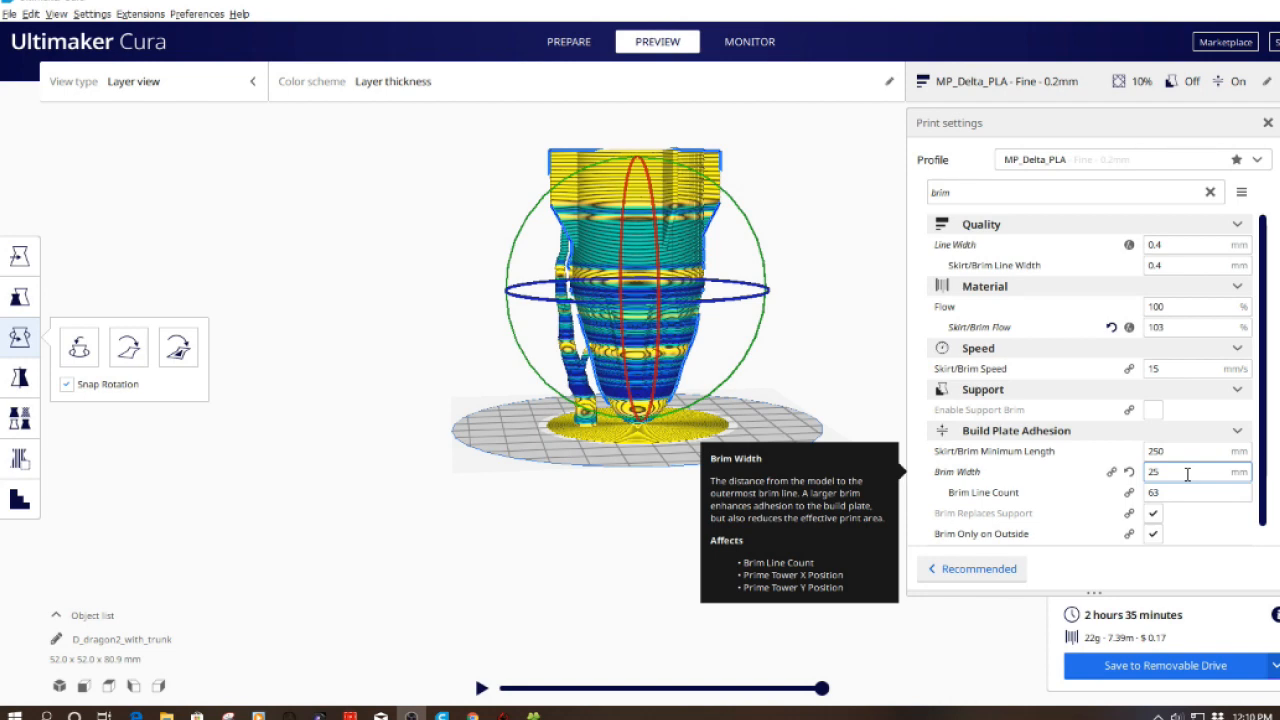
mouse_move(952, 432)
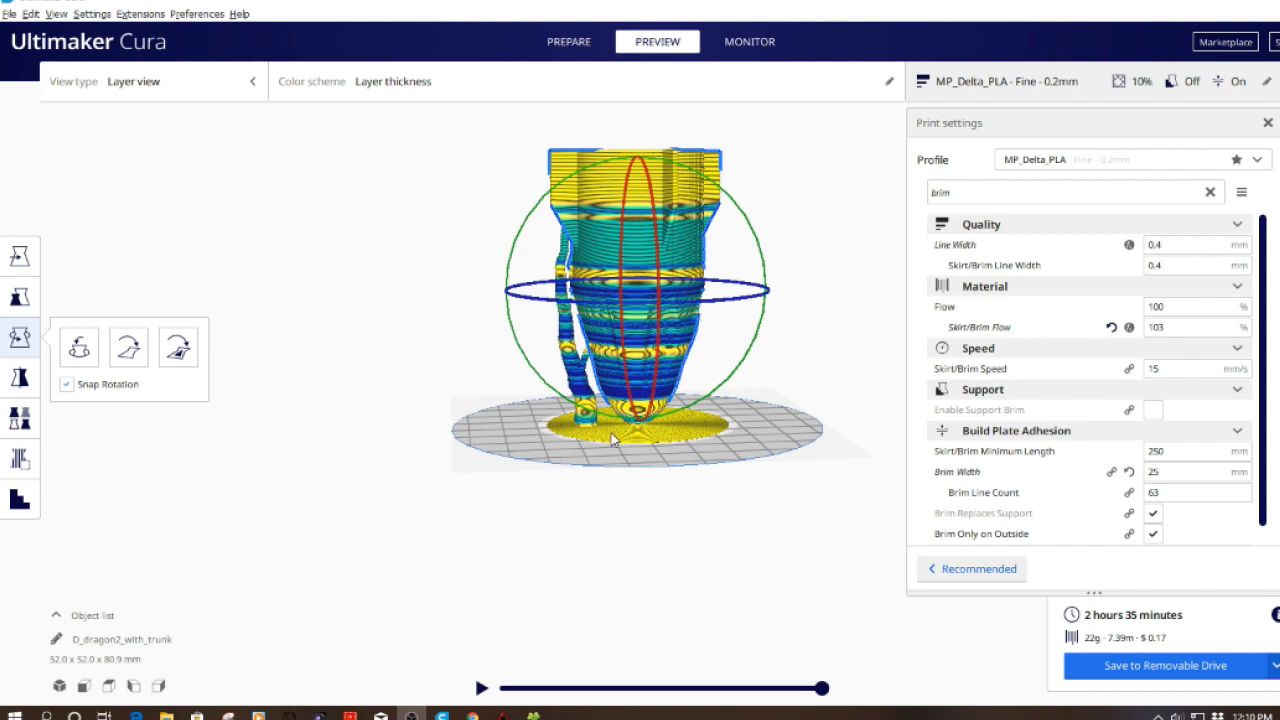
mouse_move(616, 442)
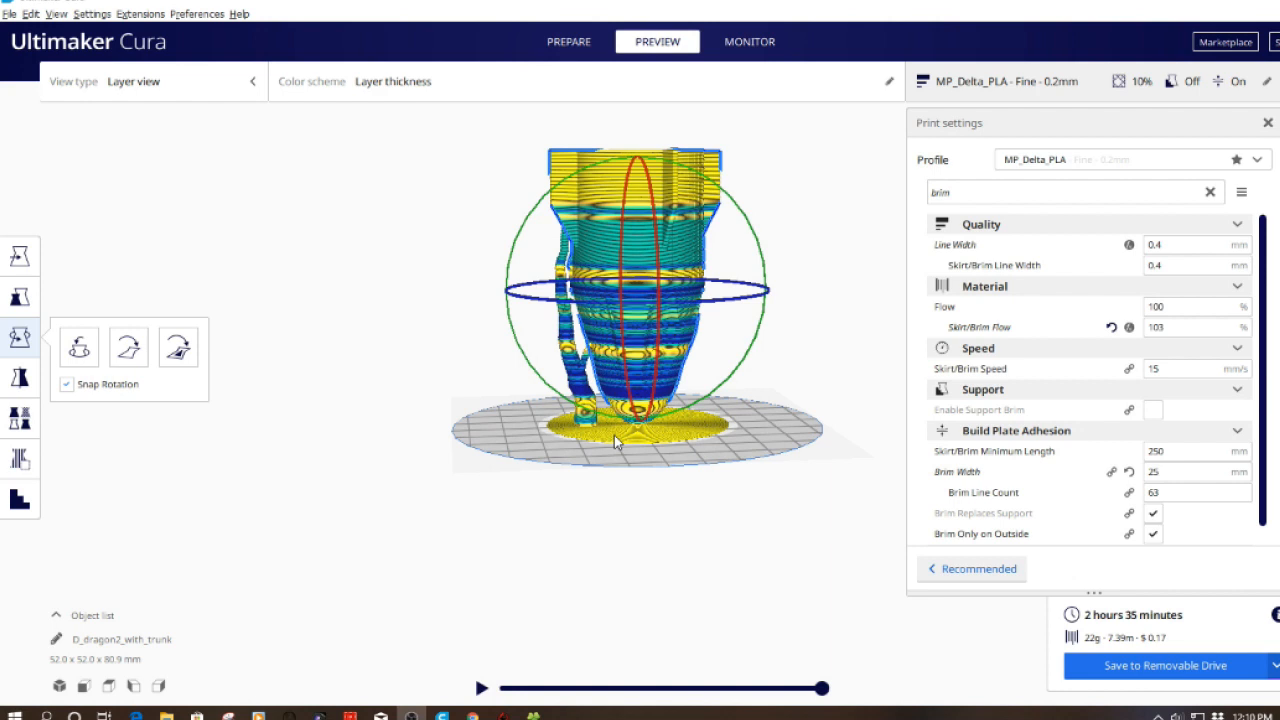
mouse_move(614, 442)
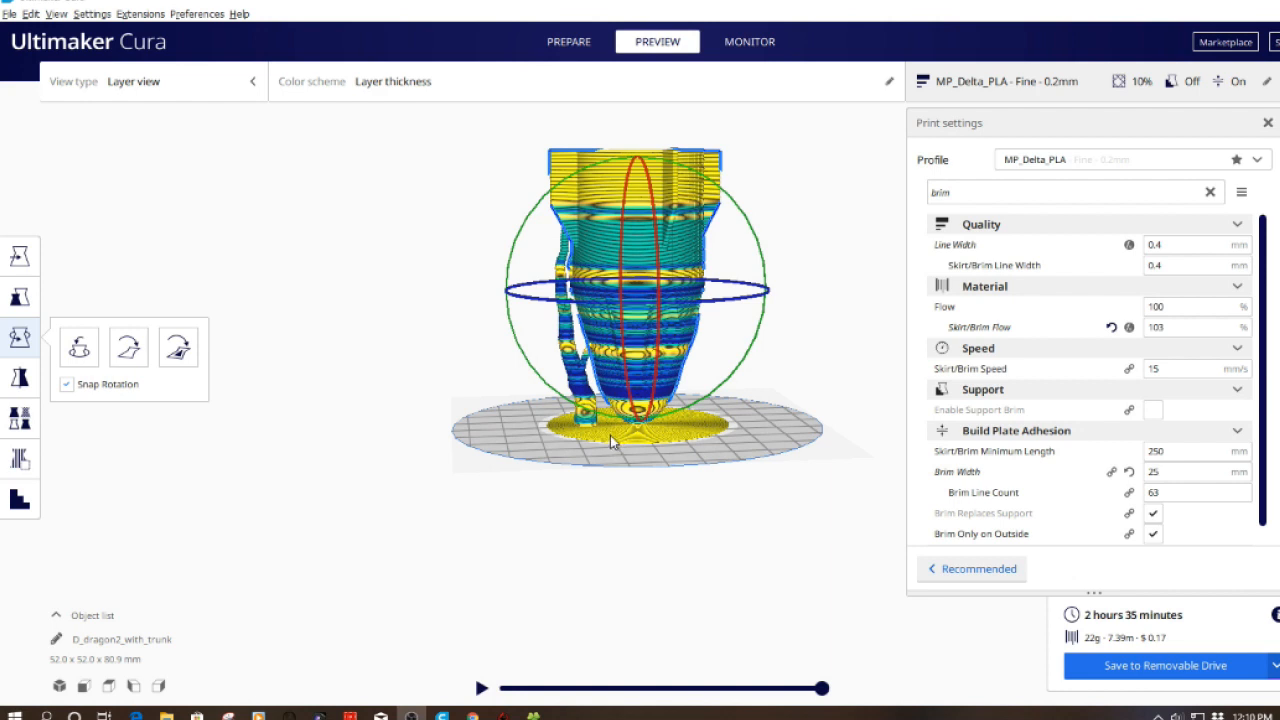